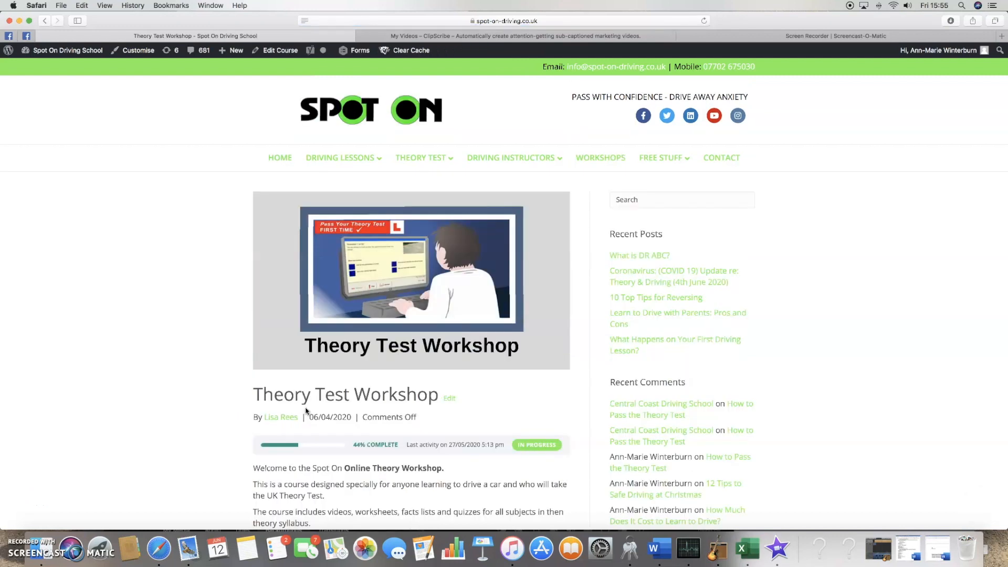
Scroll the course overview down to Course Content and open the Accidents lesson.
scroll("down", 3)
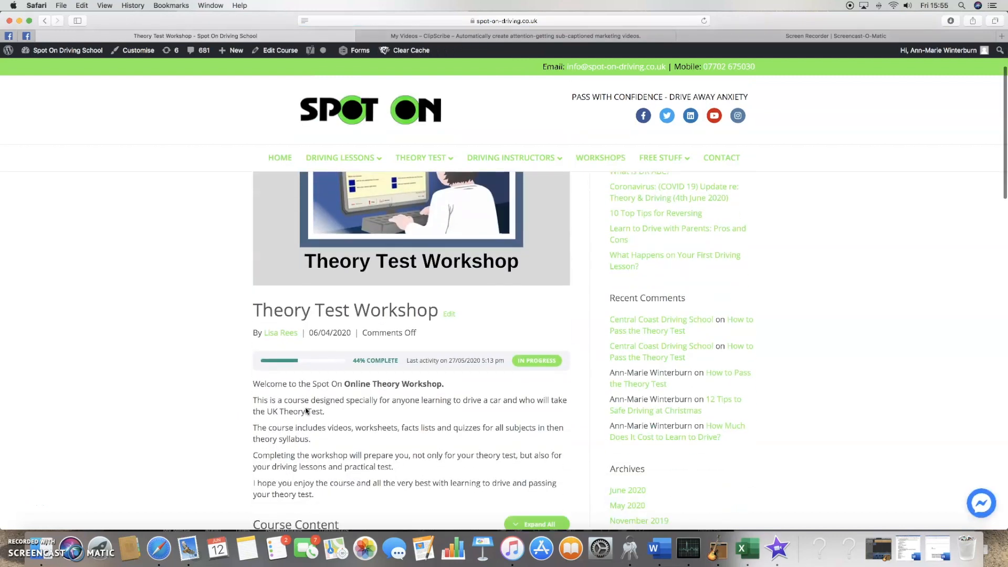
scroll("down", 3)
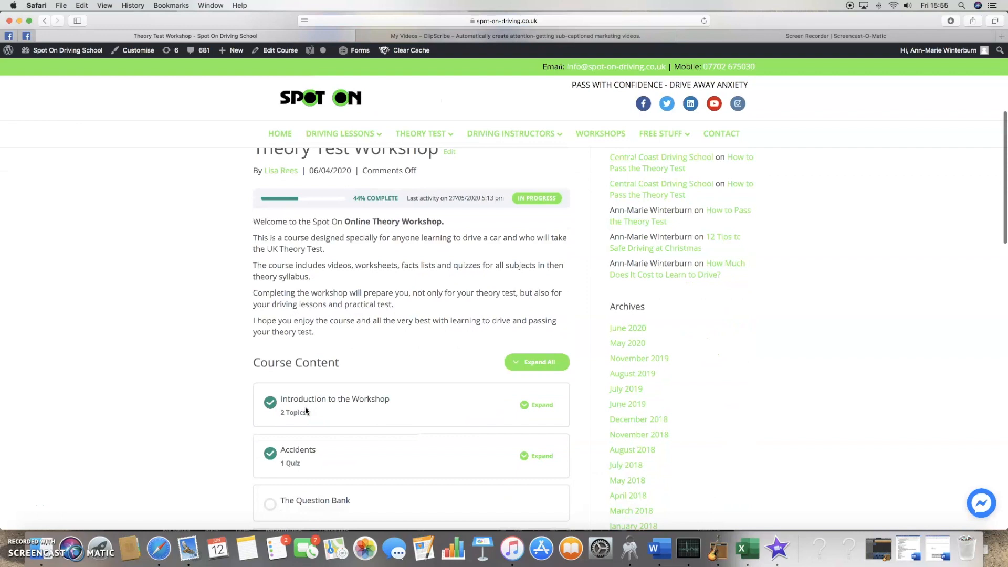
scroll("down", 3)
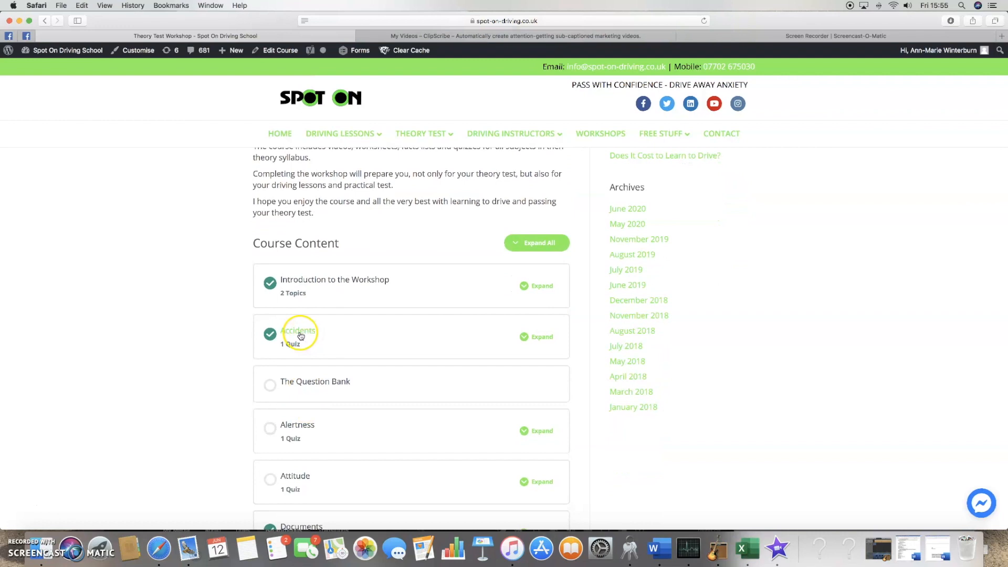
left_click(298, 330)
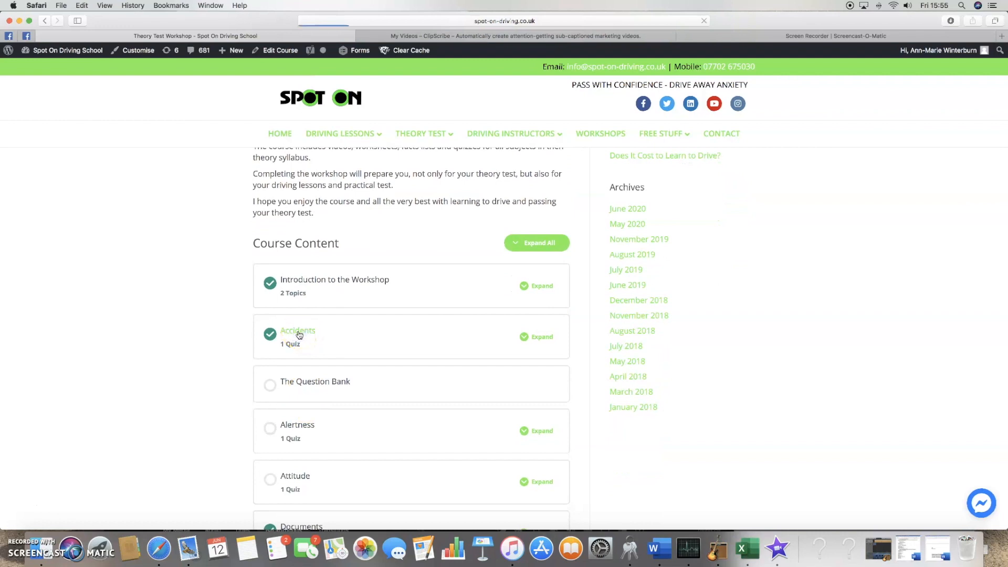
left_click(298, 330)
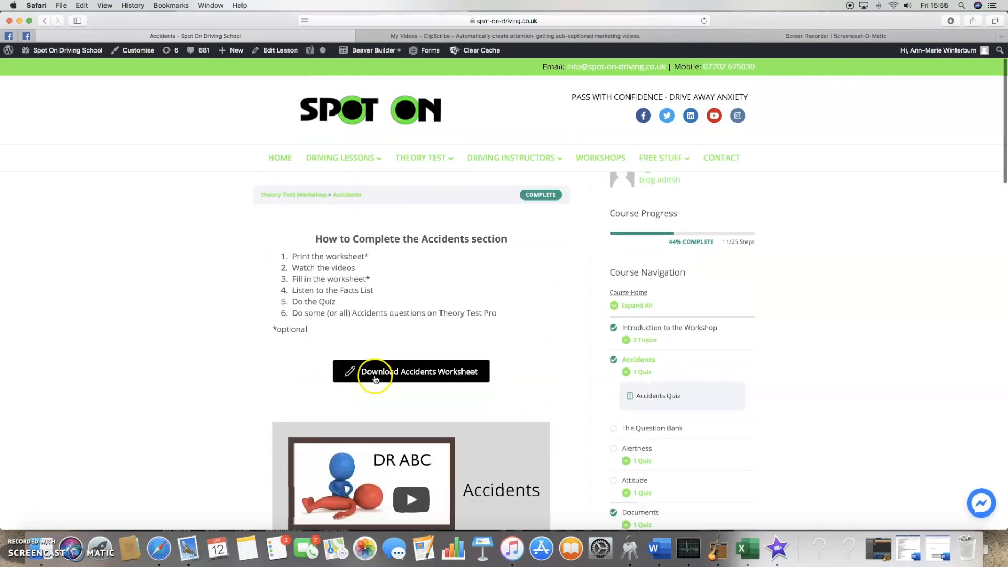
Scroll through the Accidents worksheet, videos, facts list, quiz and next-lesson link.
scroll("down", 3)
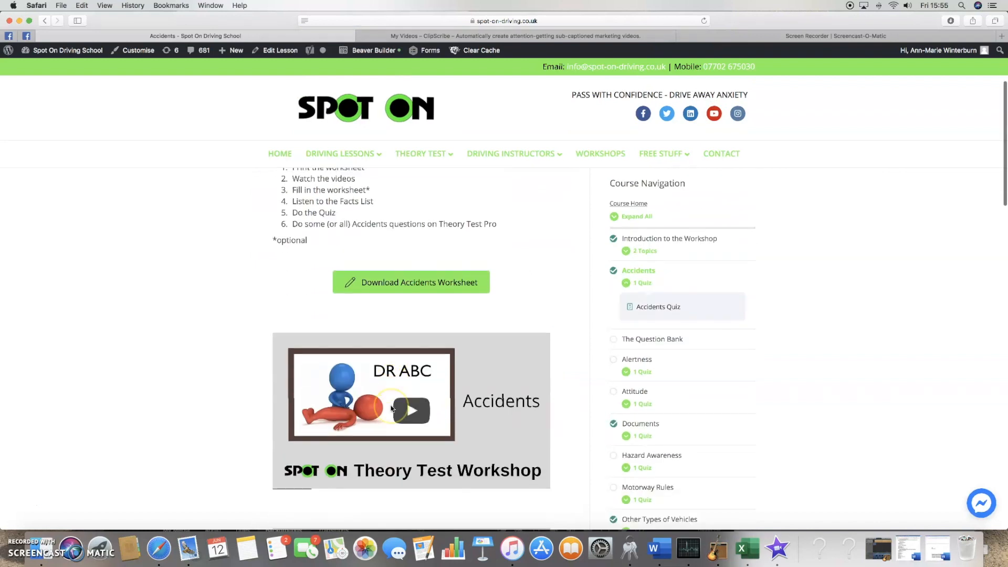
scroll("down", 3)
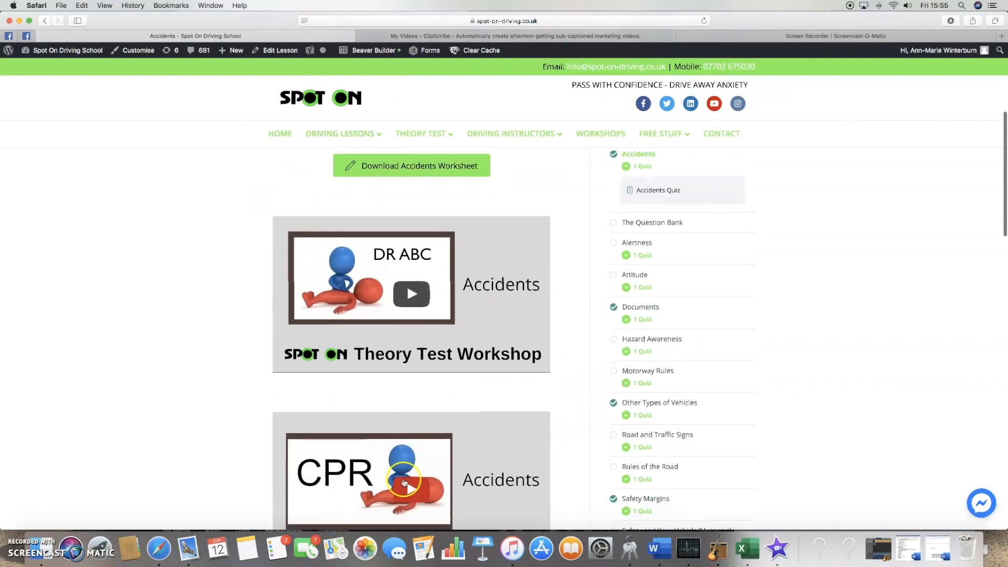
scroll("down", 3)
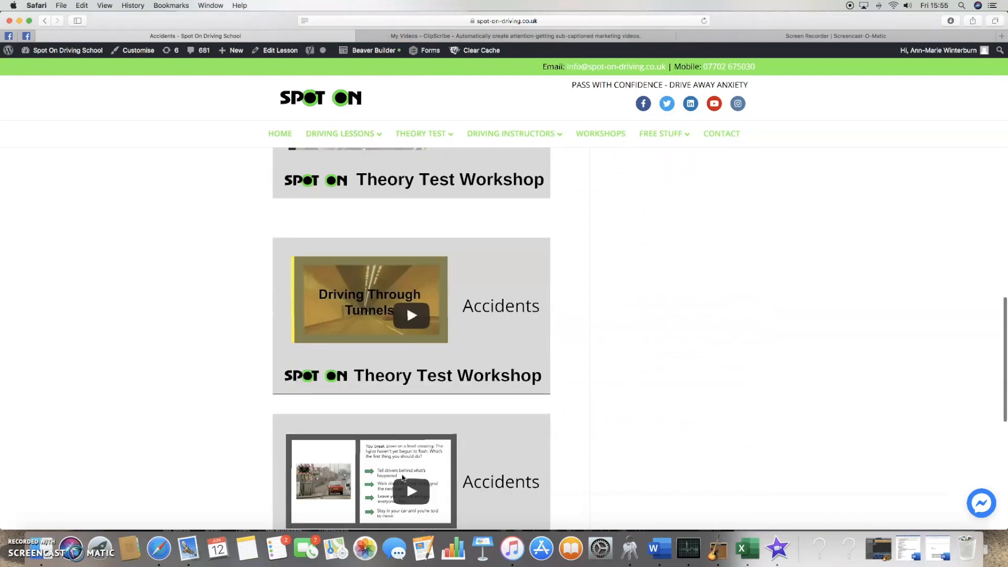
scroll("down", 3)
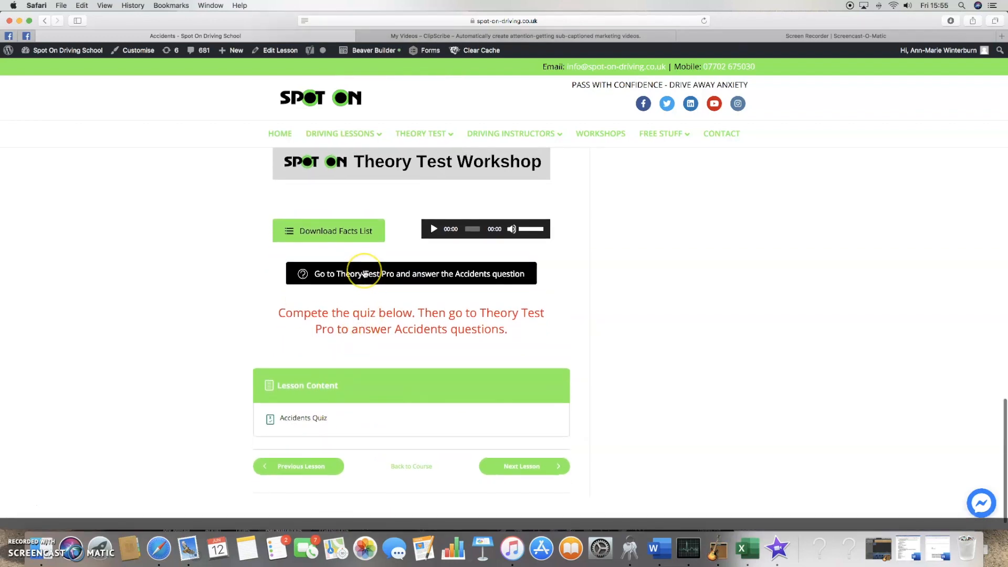
scroll("down", 3)
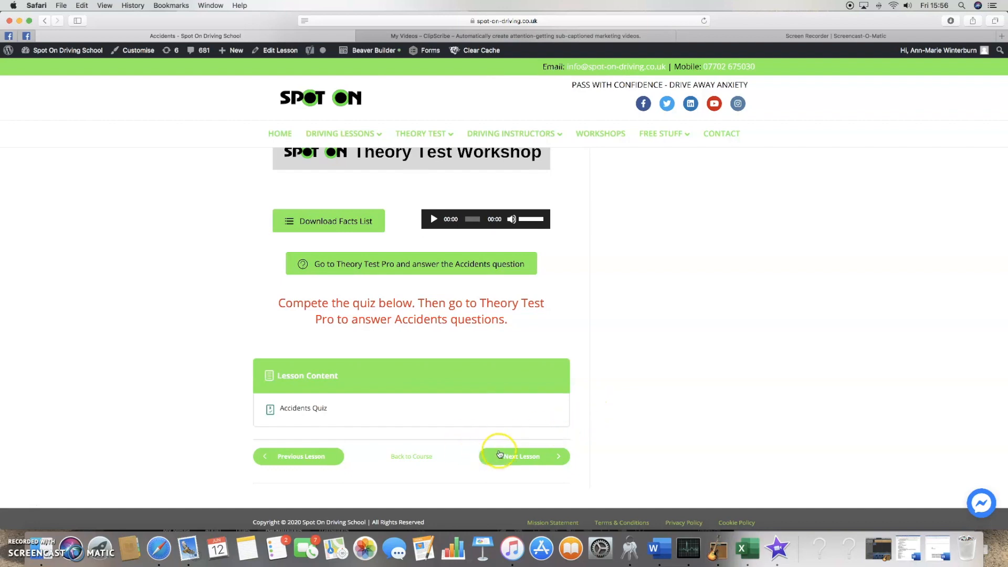
Advance to The Question Bank and view its Theory Test Pro video and course navigation.
left_click(523, 456)
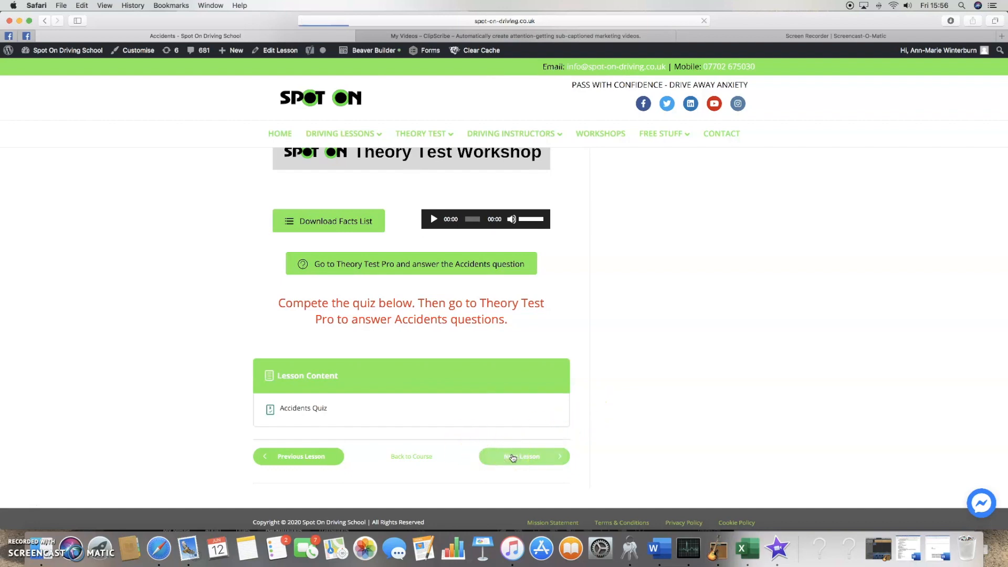
left_click(524, 456)
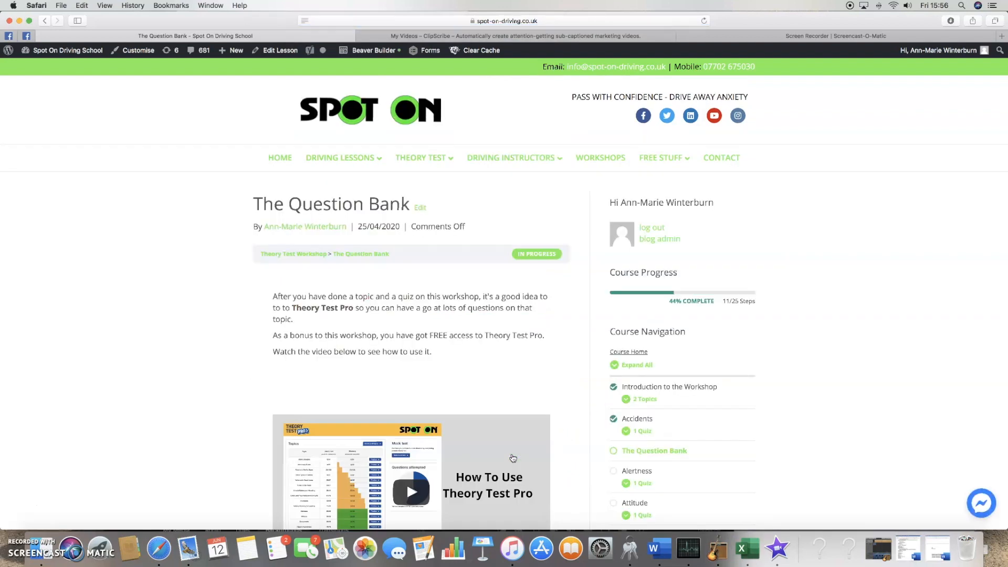
scroll("down", 3)
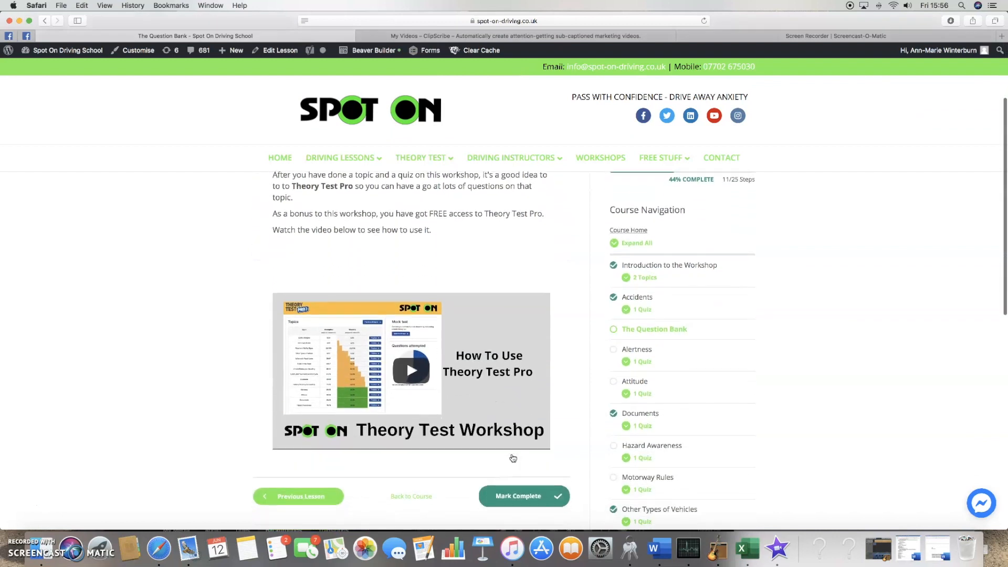
scroll("down", 3)
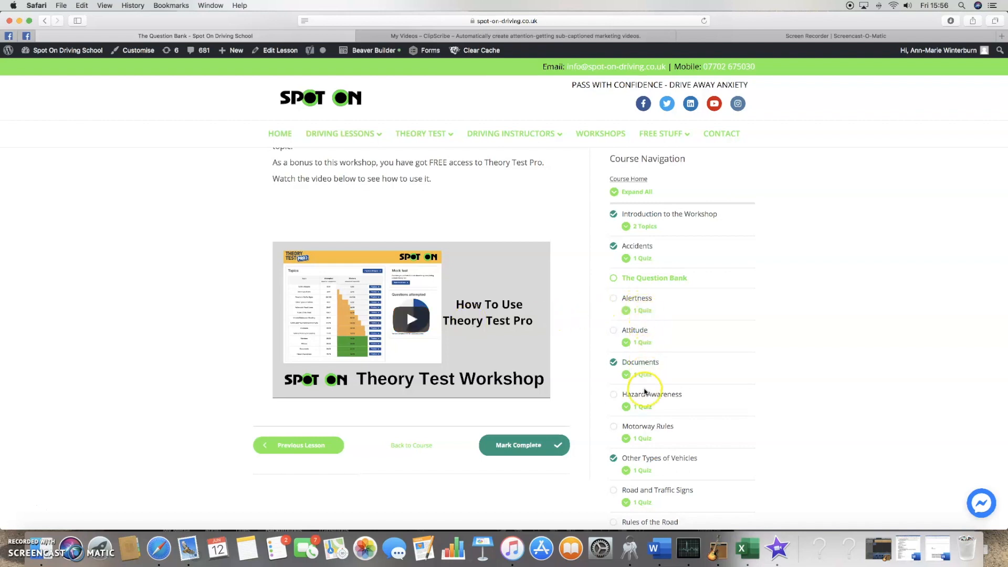
scroll("down", 3)
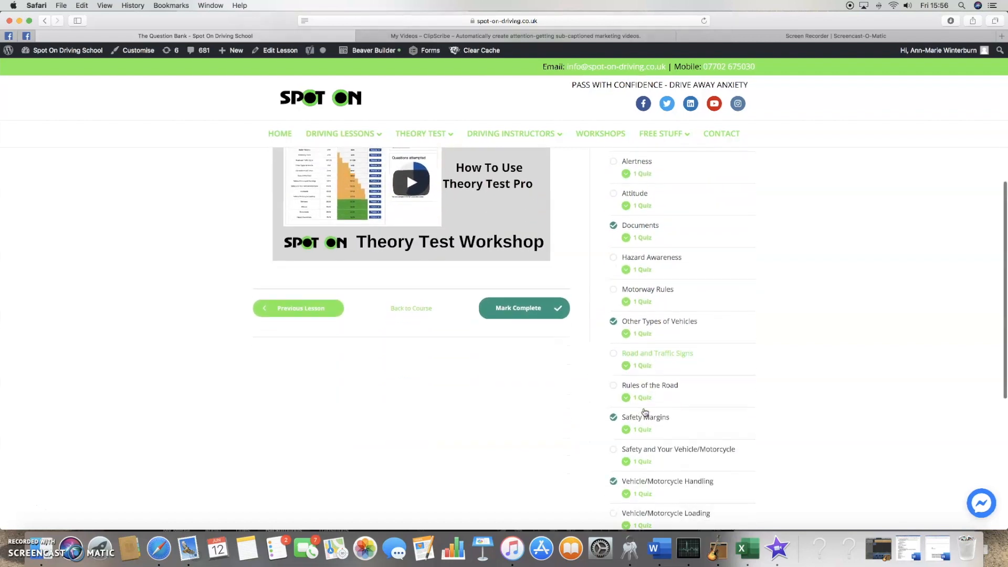
scroll("down", 3)
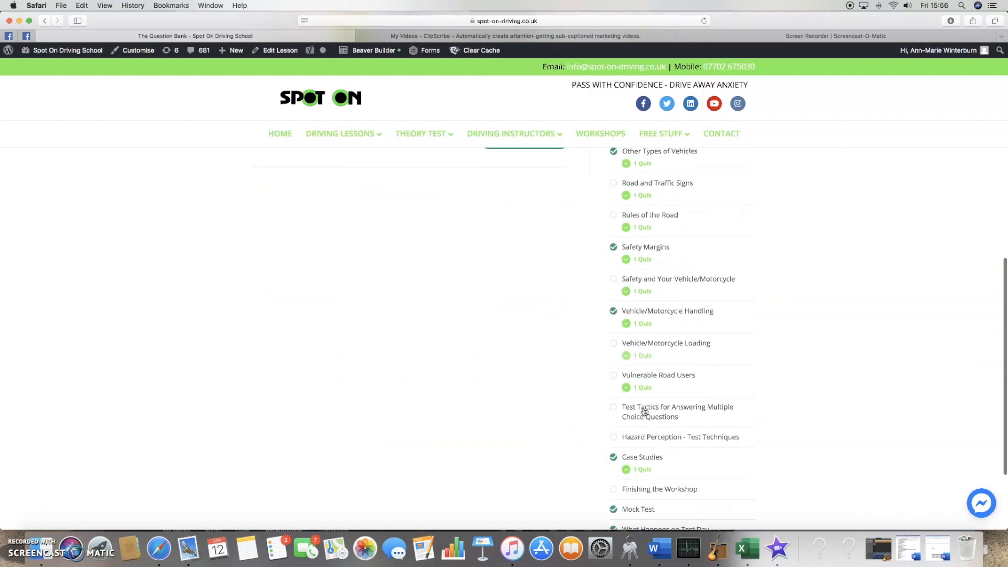
scroll("down", 3)
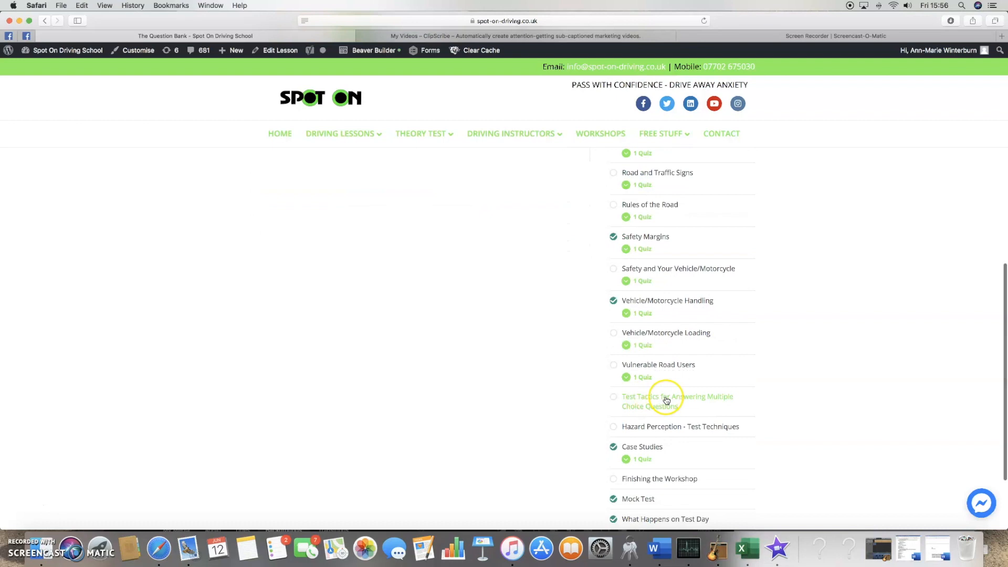
mouse_move(741, 430)
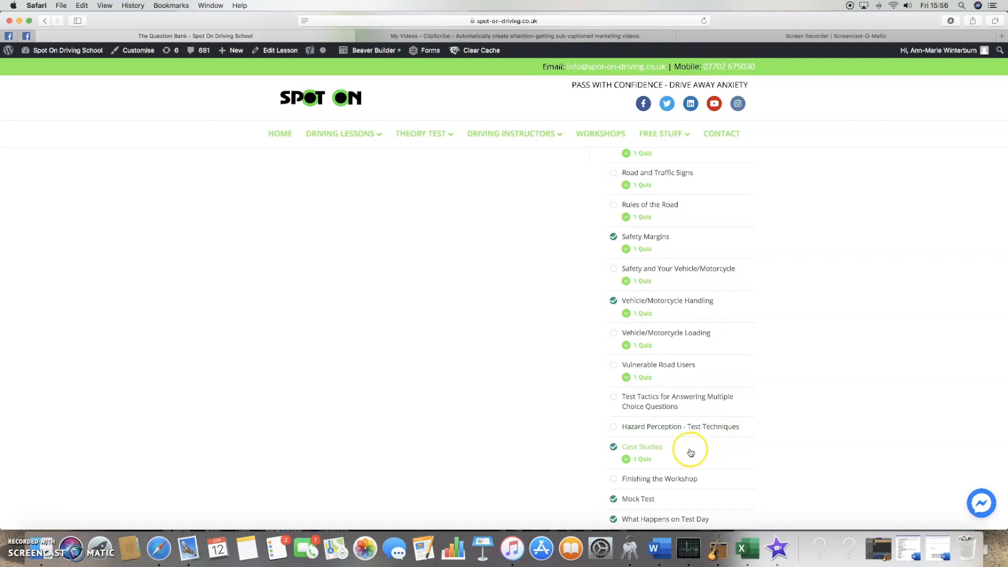
scroll("down", 3)
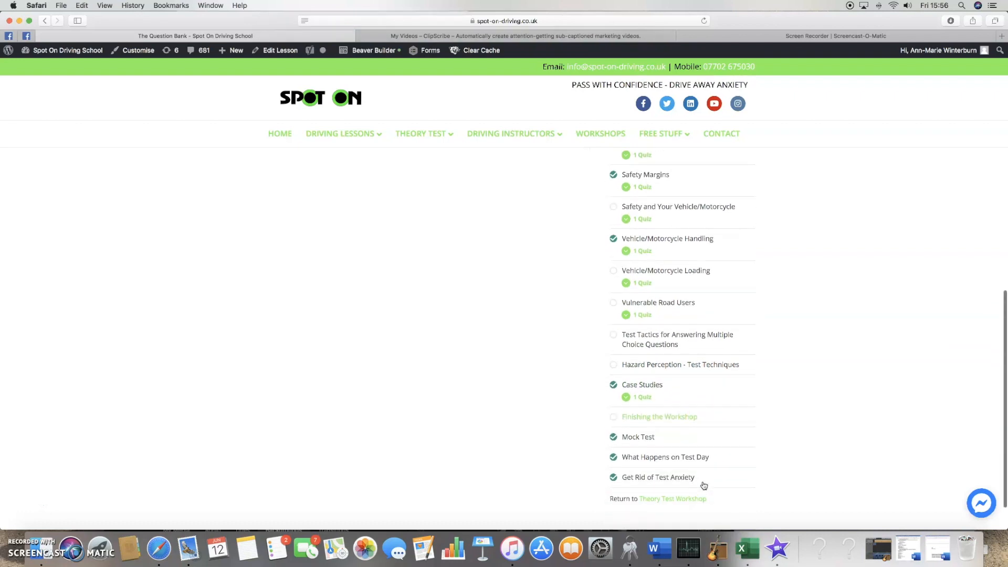